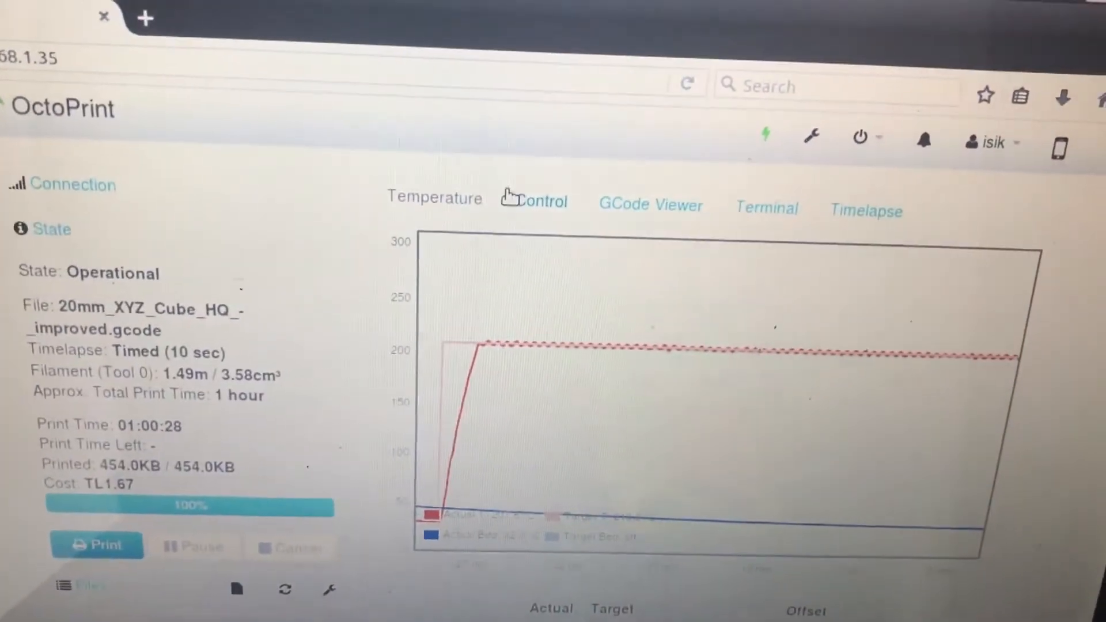
# Switch the OctoPrint dashboard to the Control tab with jog and extrusion controls
pyautogui.click(540, 201)
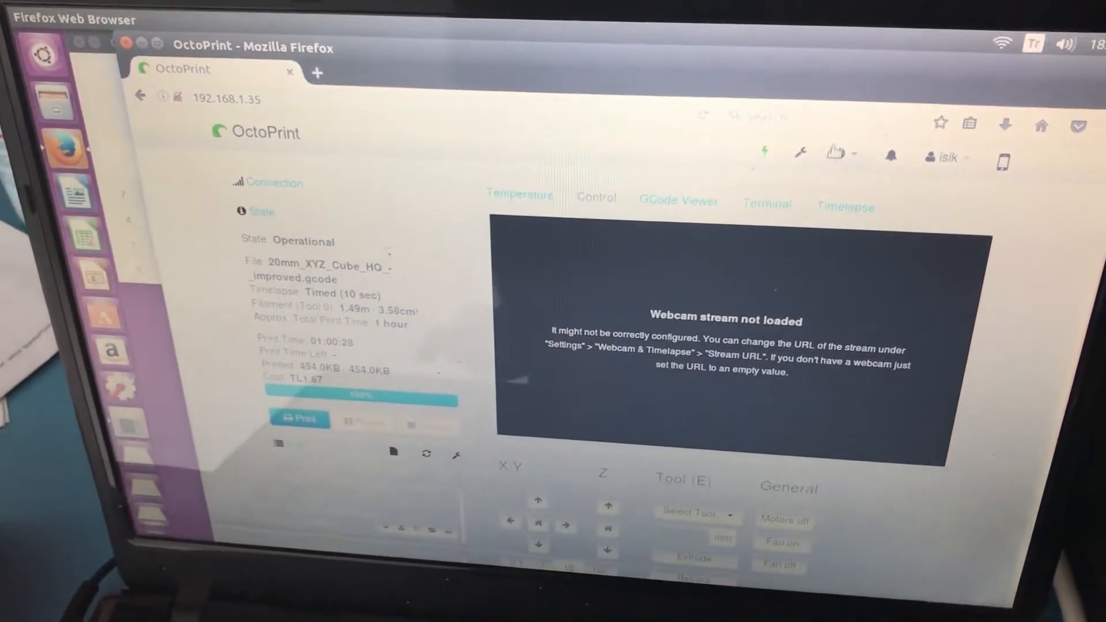
# Store the current EEPROM values, extruder steps 450.89, to the printer from the EEPROM Marlin plugin
pyautogui.click(801, 152)
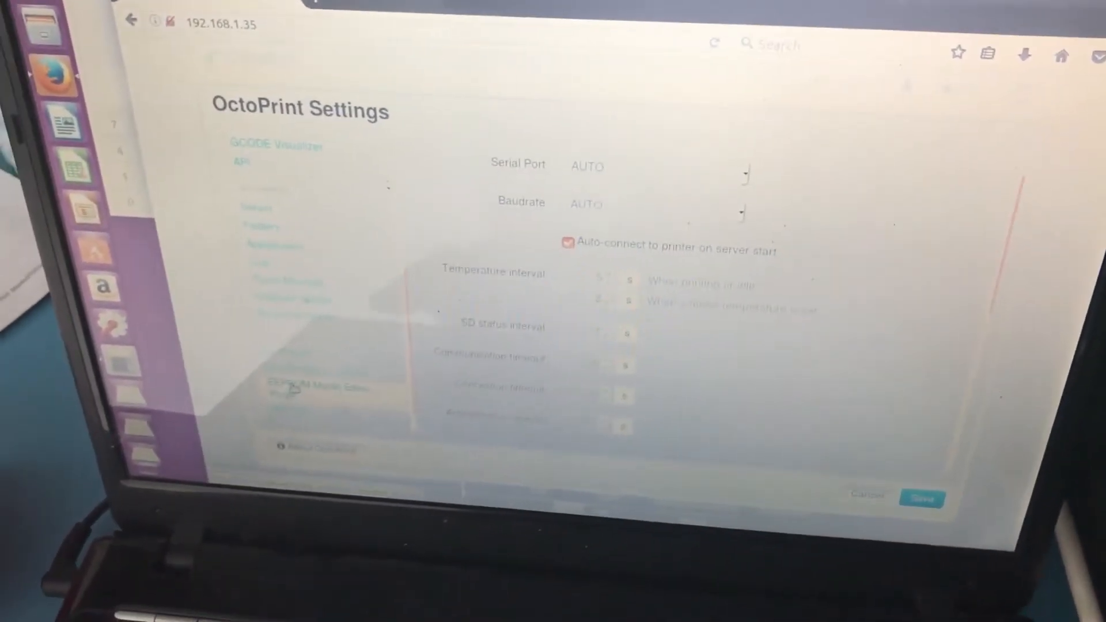
pyautogui.click(310, 323)
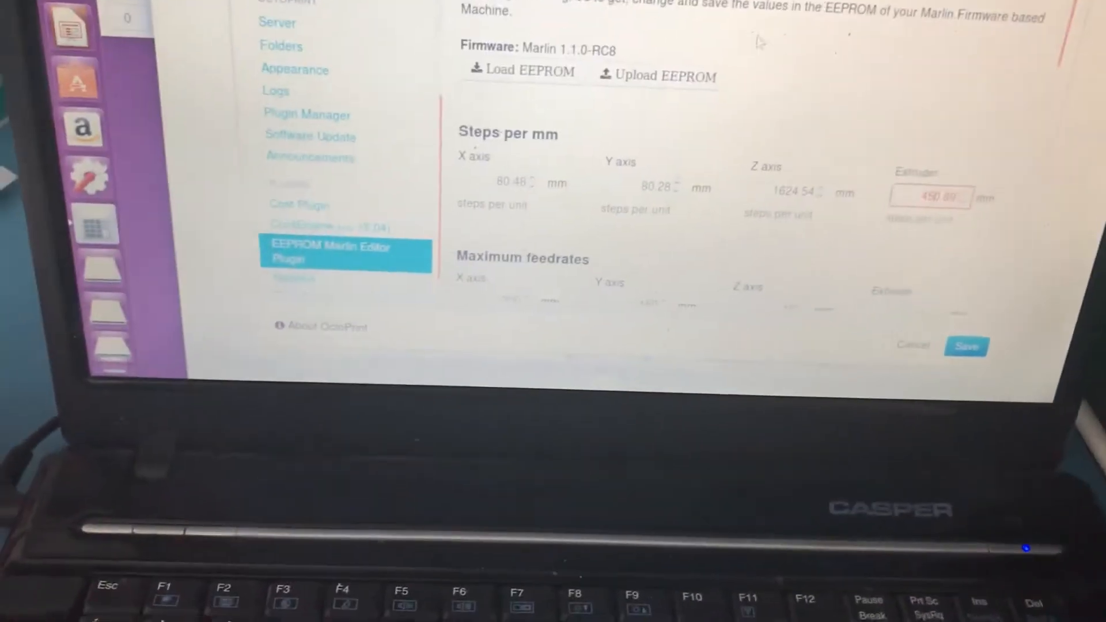
pyautogui.click(968, 346)
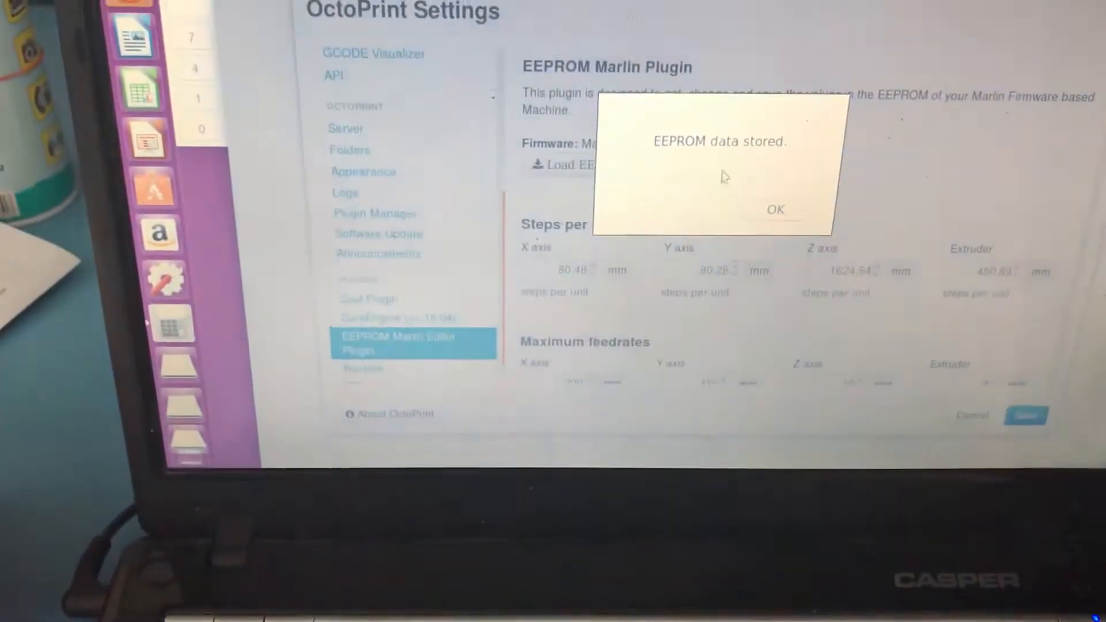
pyautogui.click(774, 210)
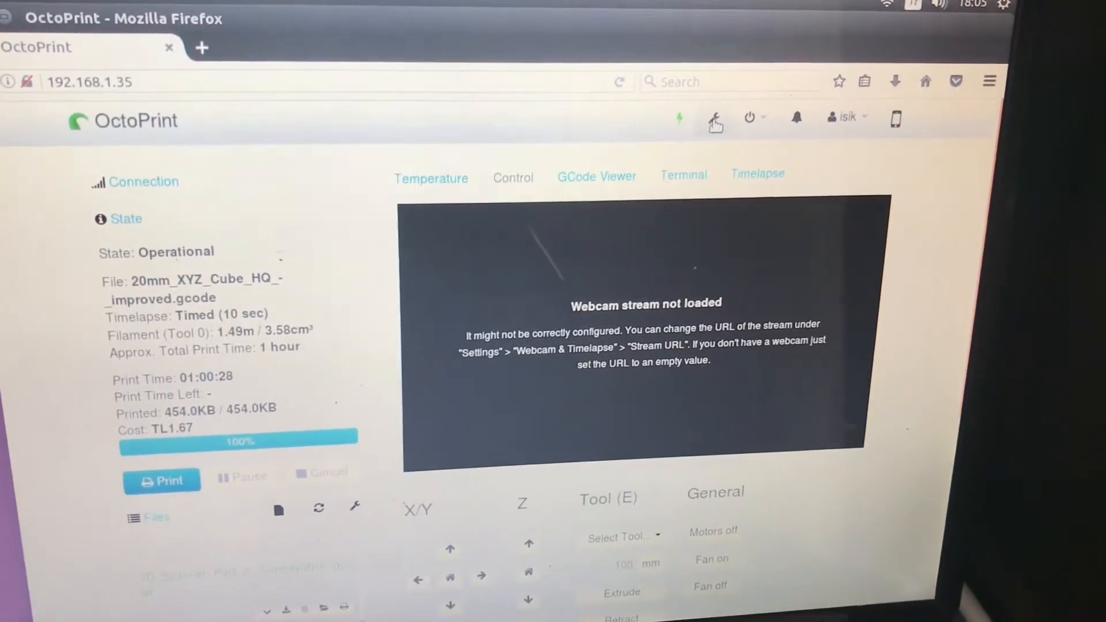
# Return to the EEPROM Marlin Editor Plugin page in the OctoPrint settings
pyautogui.click(714, 118)
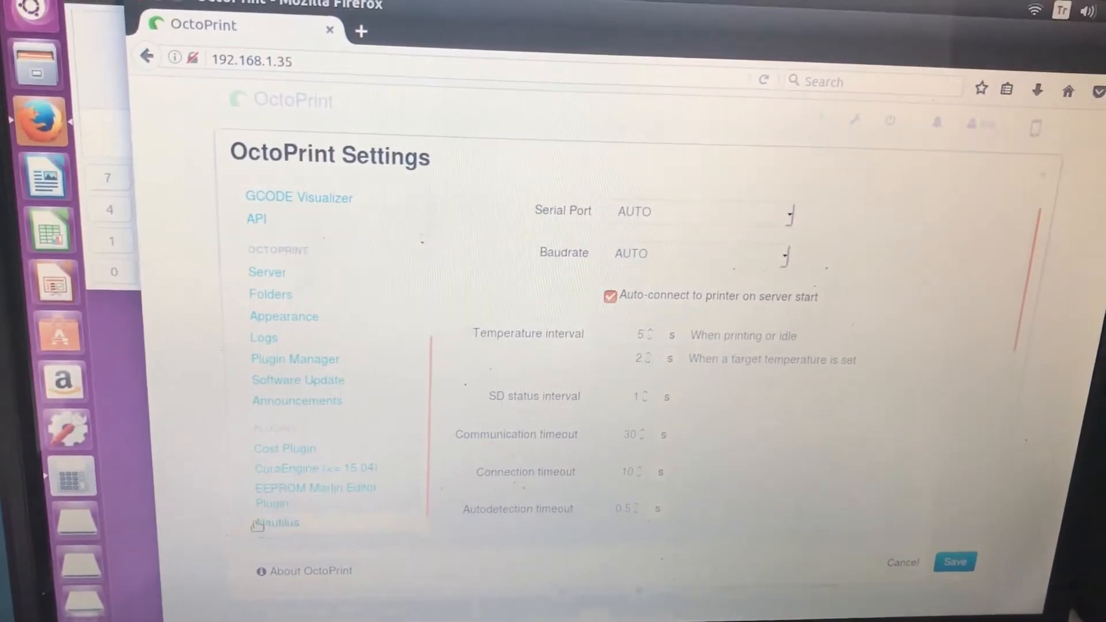
pyautogui.click(315, 492)
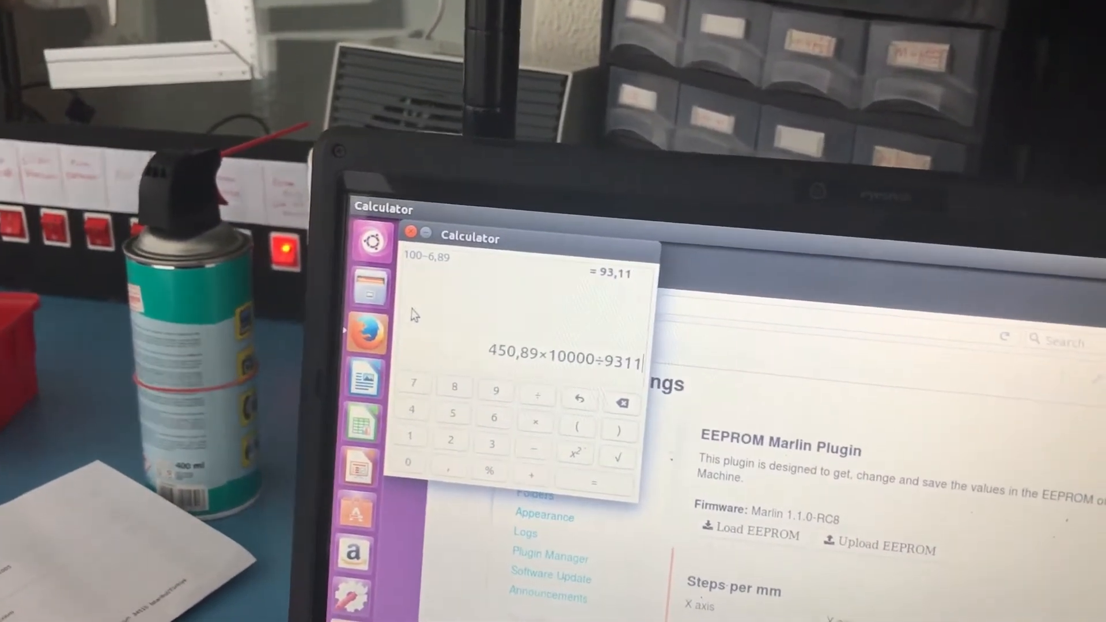
# Calculate corrected extruder steps as 450.89×10000÷9311, giving 484.26
pyautogui.click(593, 483)
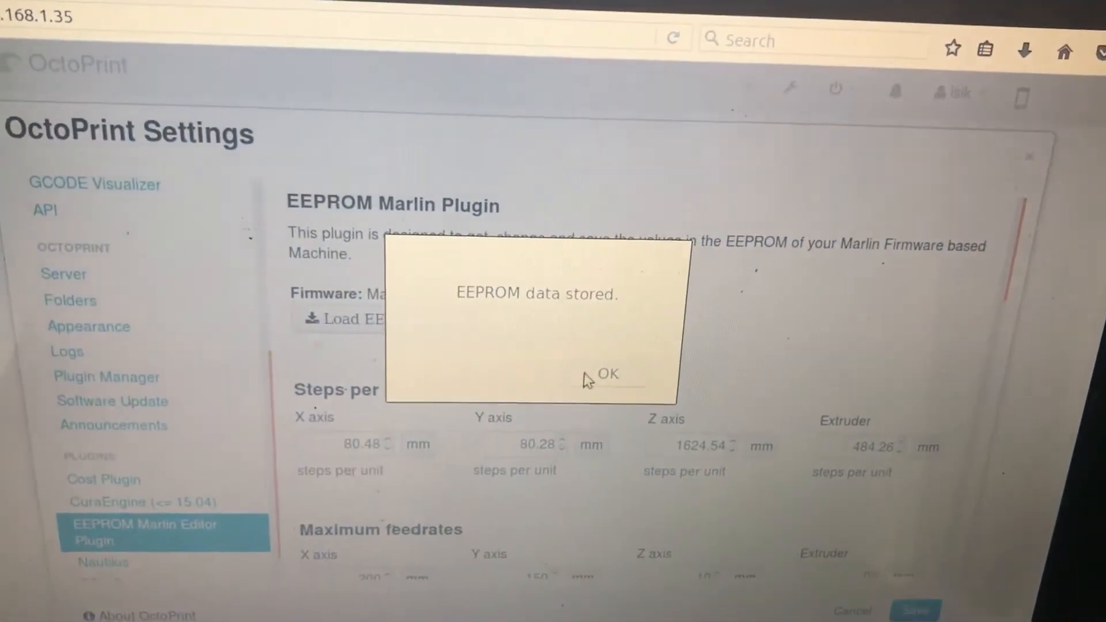
# Dismiss the confirmation after storing extruder steps of 484.26 to EEPROM
pyautogui.click(605, 373)
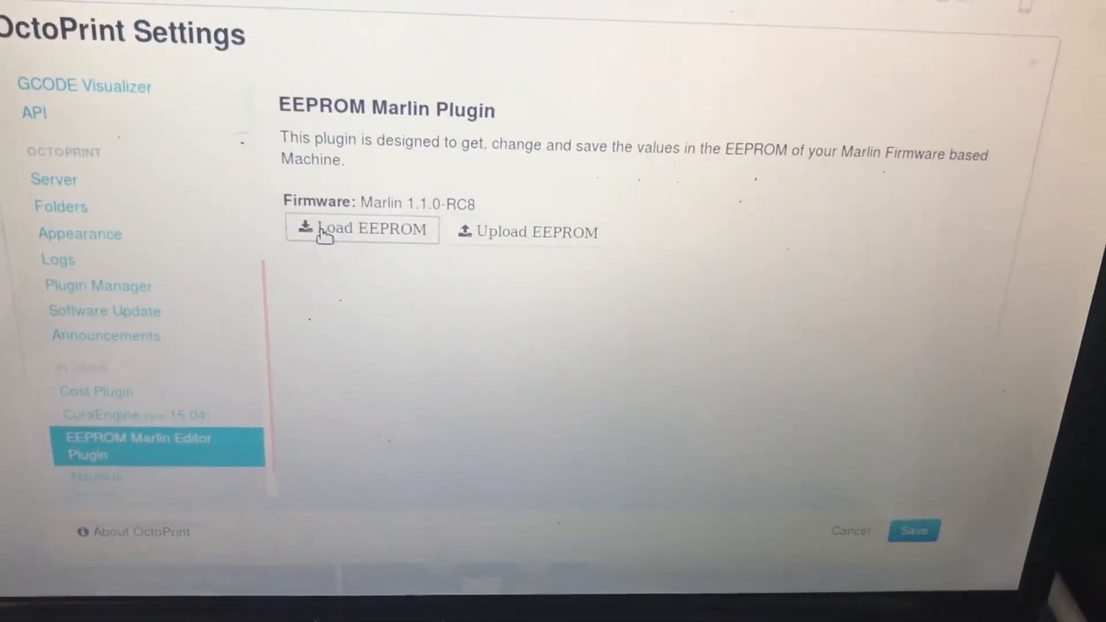